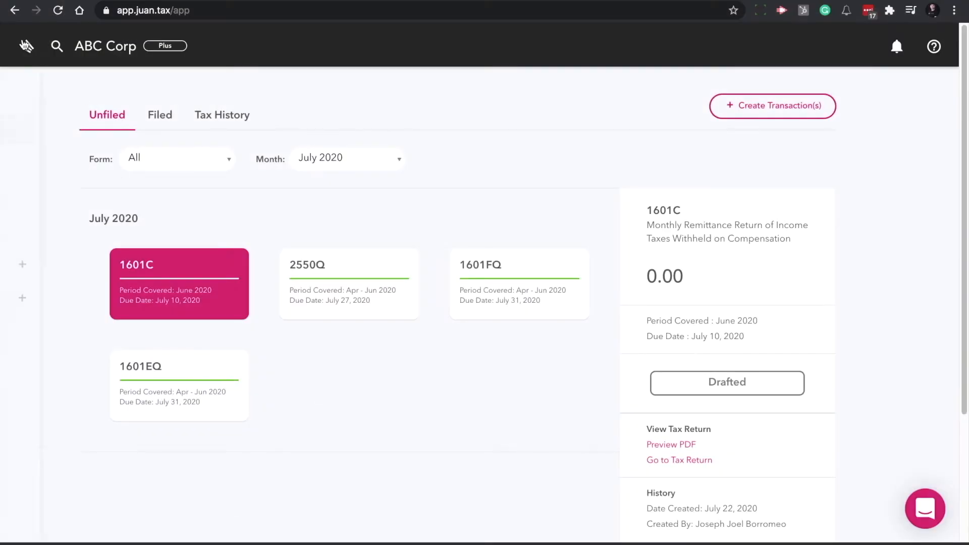
Go to Transactions from the side menu, filter to Purchases and bring up the Add Transaction choices.
left_click(27, 45)
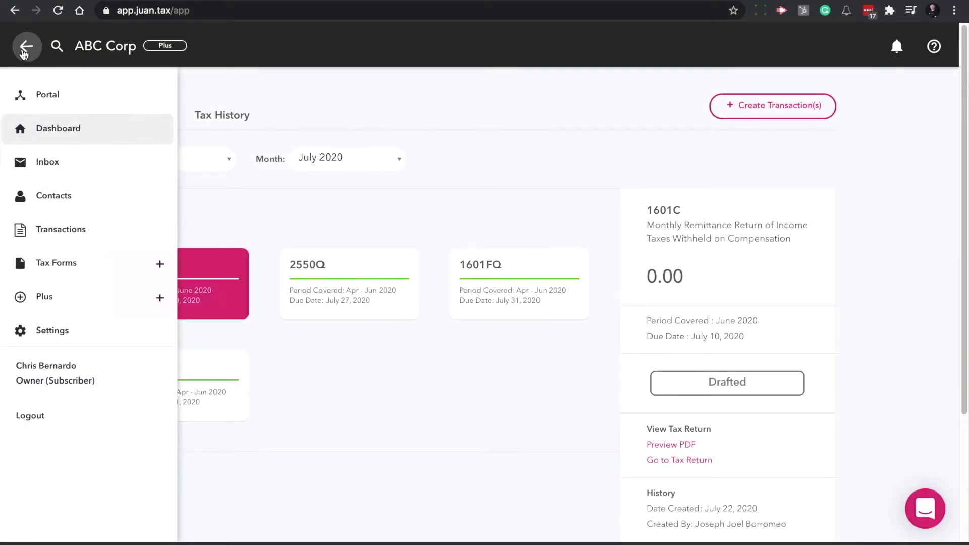
left_click(64, 229)
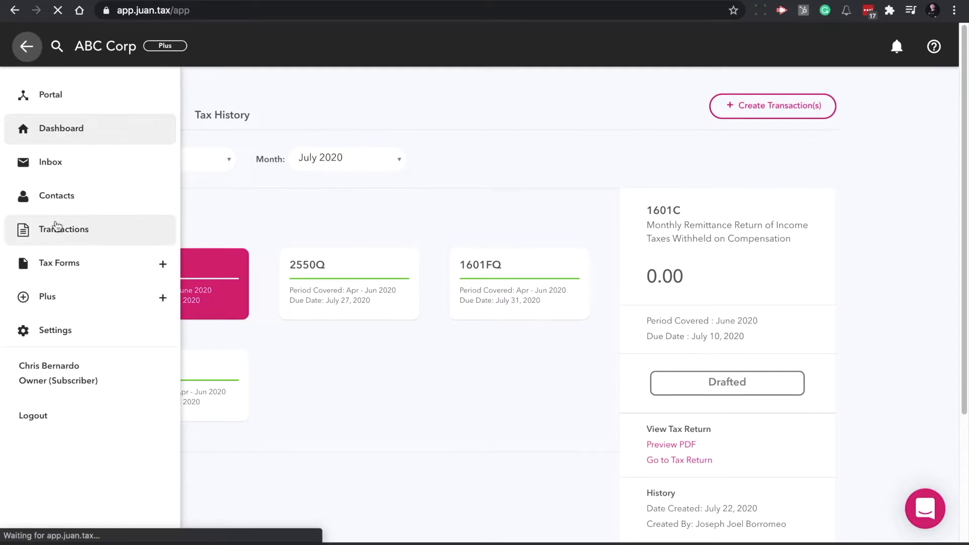
left_click(64, 229)
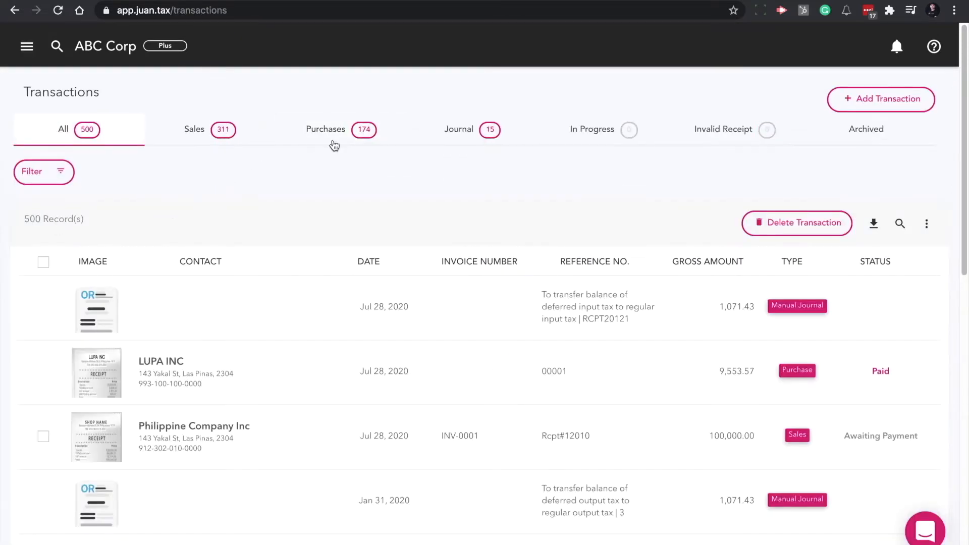
left_click(326, 129)
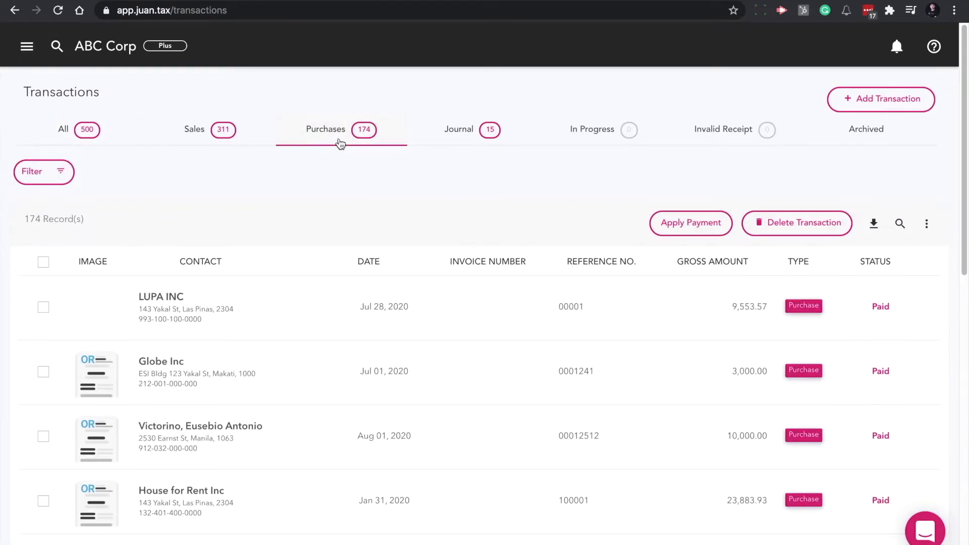
left_click(881, 99)
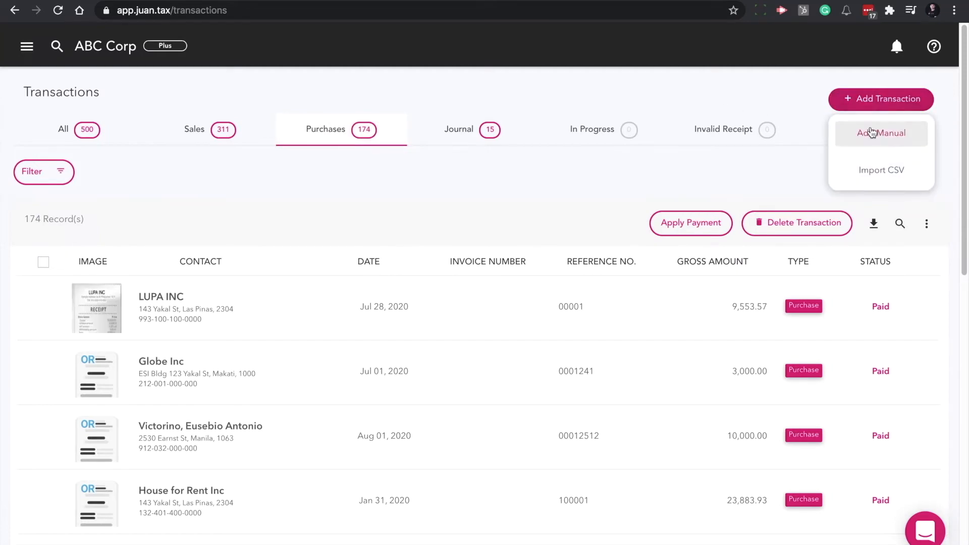
Choose Import CSV to launch the purchases CSV import wizard.
left_click(881, 170)
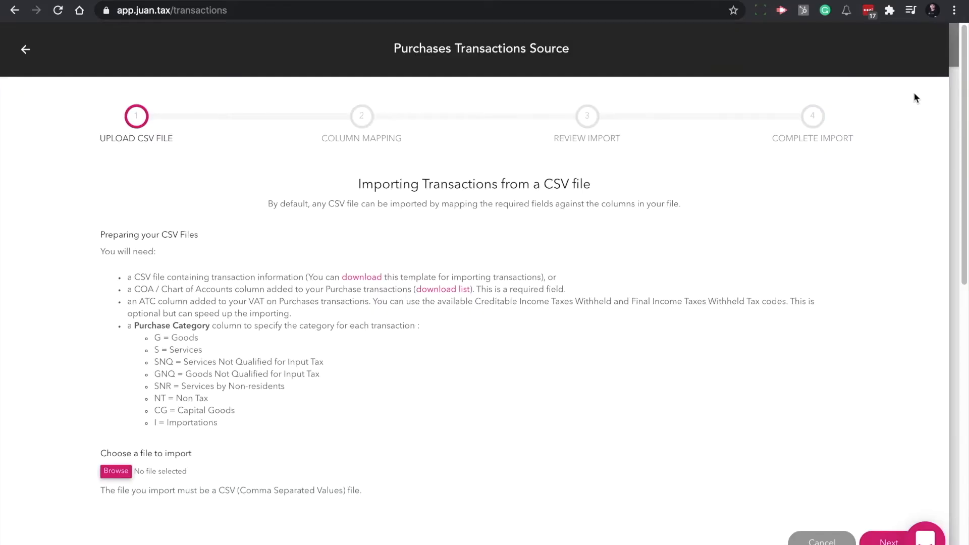
mouse_move(361, 286)
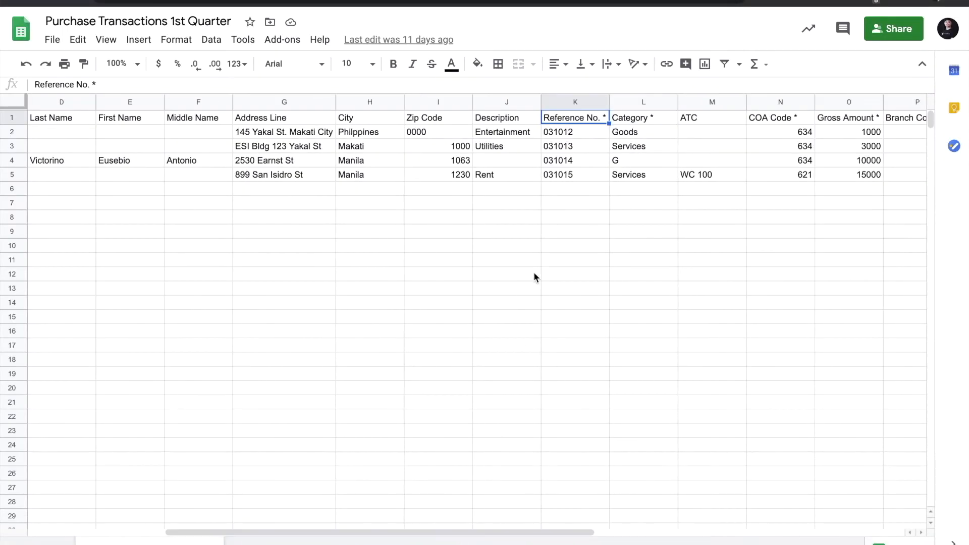
left_click(643, 117)
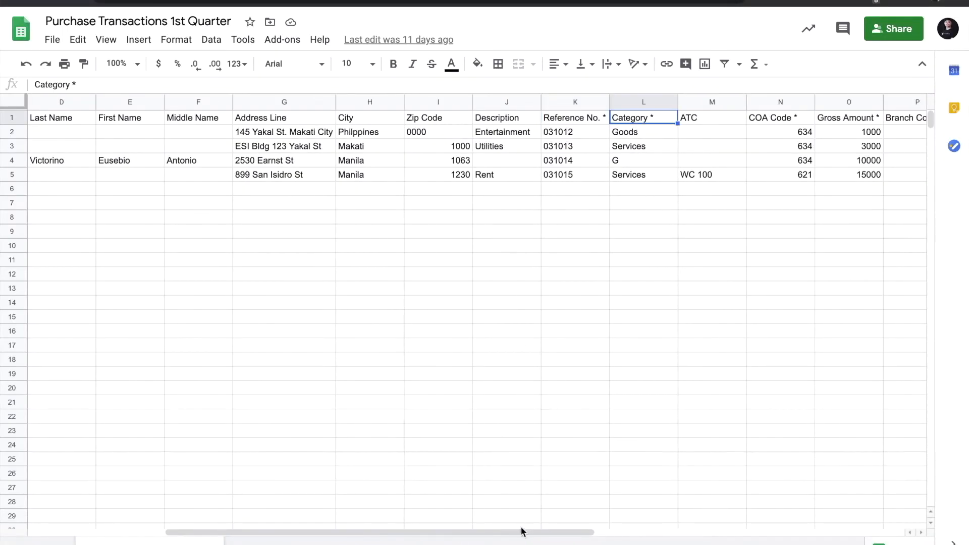
scroll("left", 3)
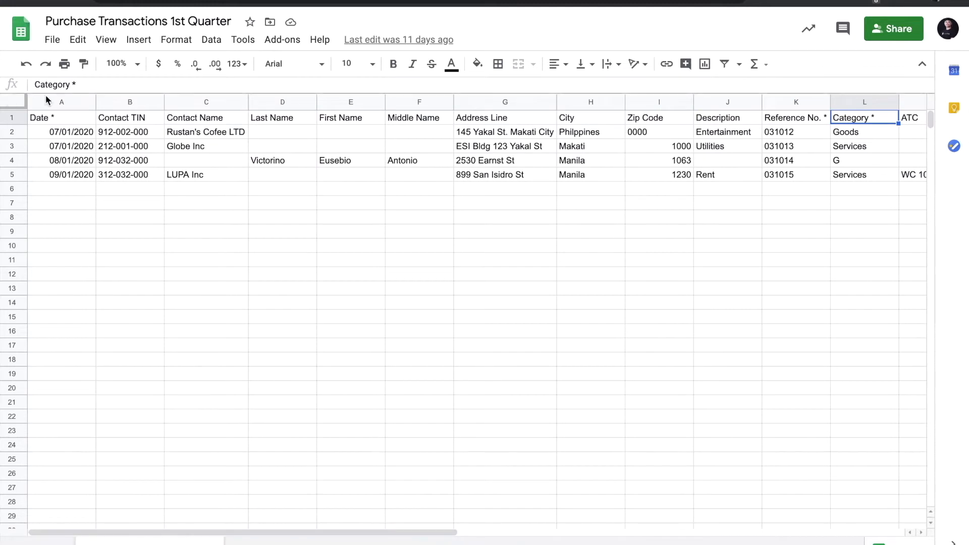
left_click(55, 54)
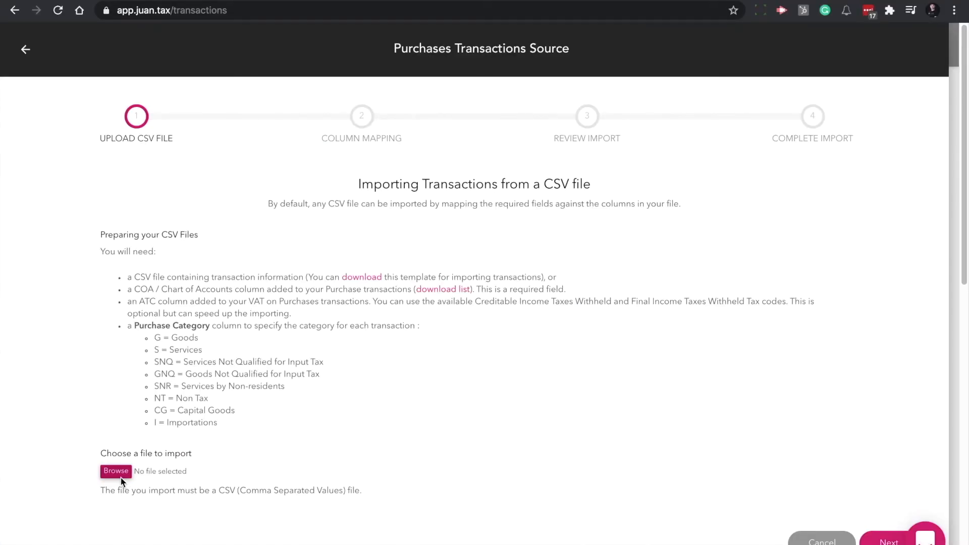
Browse and select 'Purchase Transactions - Purchase_Transaction (1).csv' as the upload file.
left_click(115, 472)
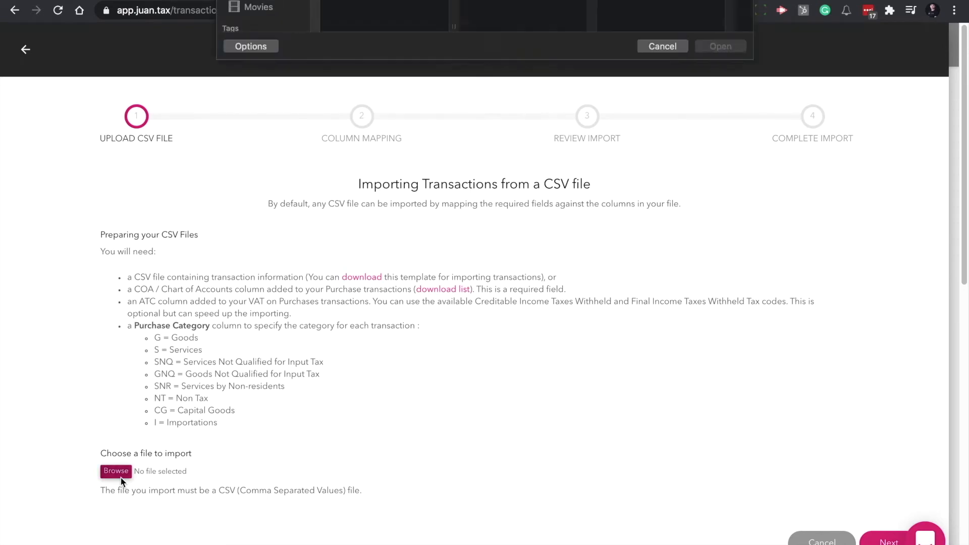
left_click(661, 46)
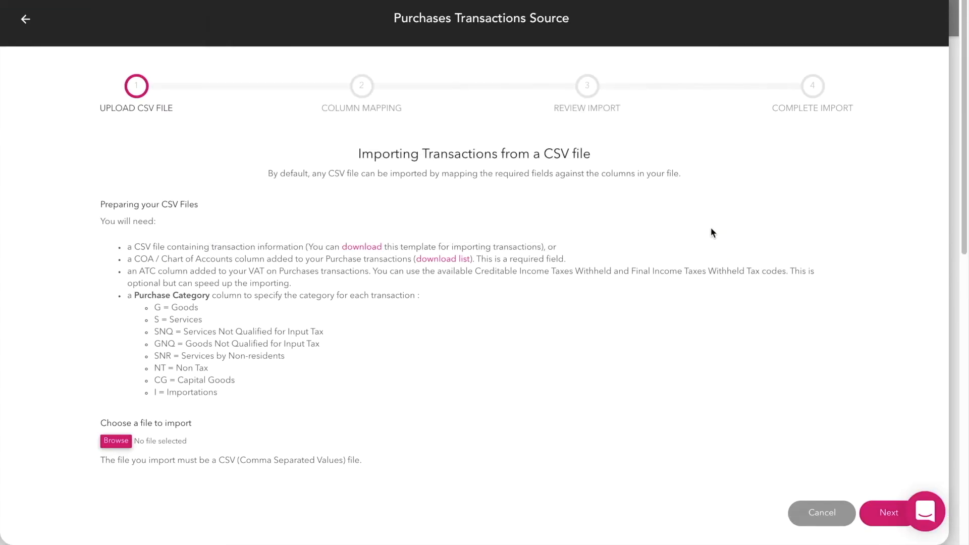
left_click(115, 442)
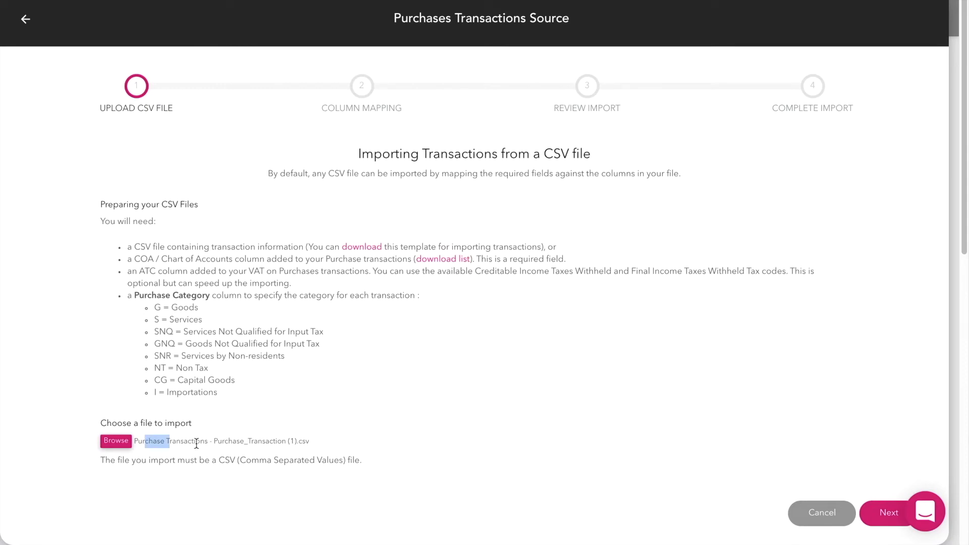
mouse_move(889, 513)
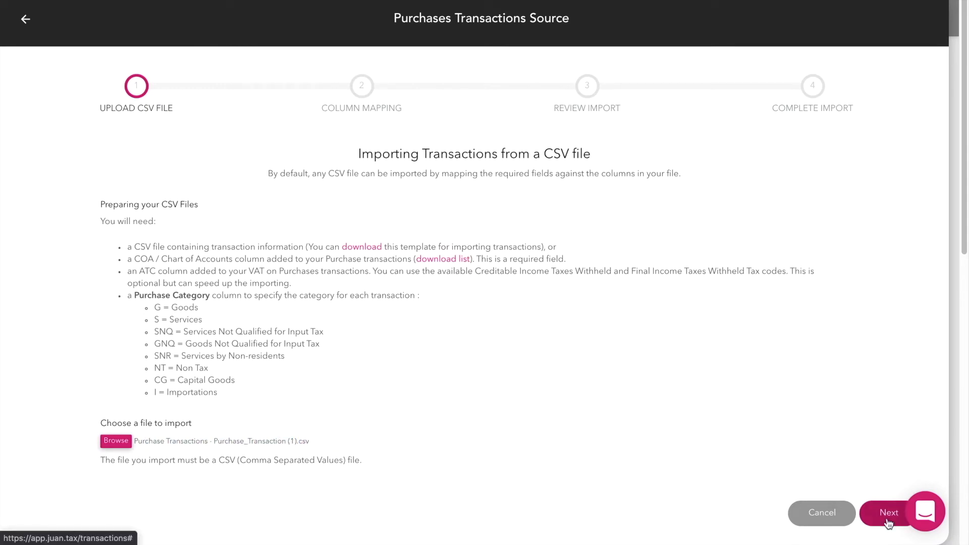
Advance to column mapping, map Date to the Petsa* column and continue to Review Import.
left_click(889, 512)
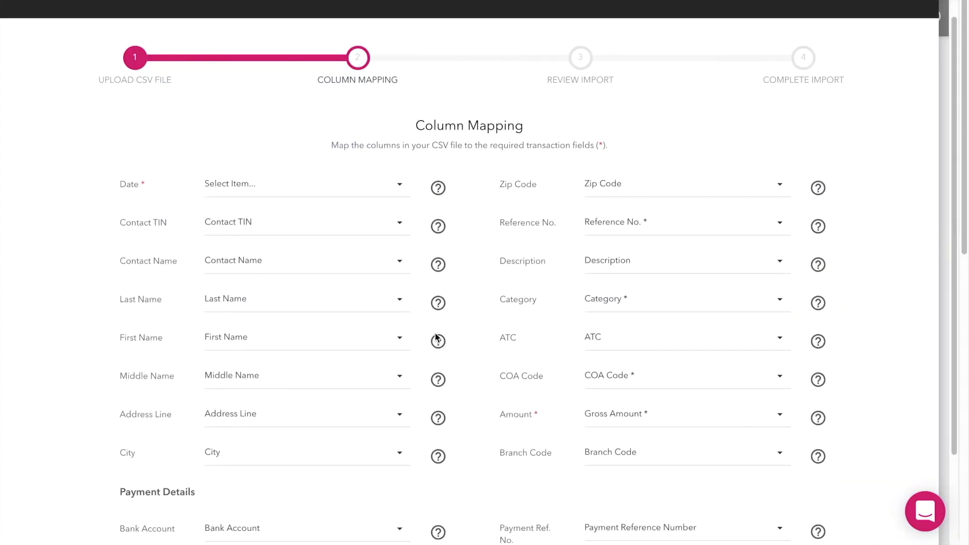
left_click(303, 184)
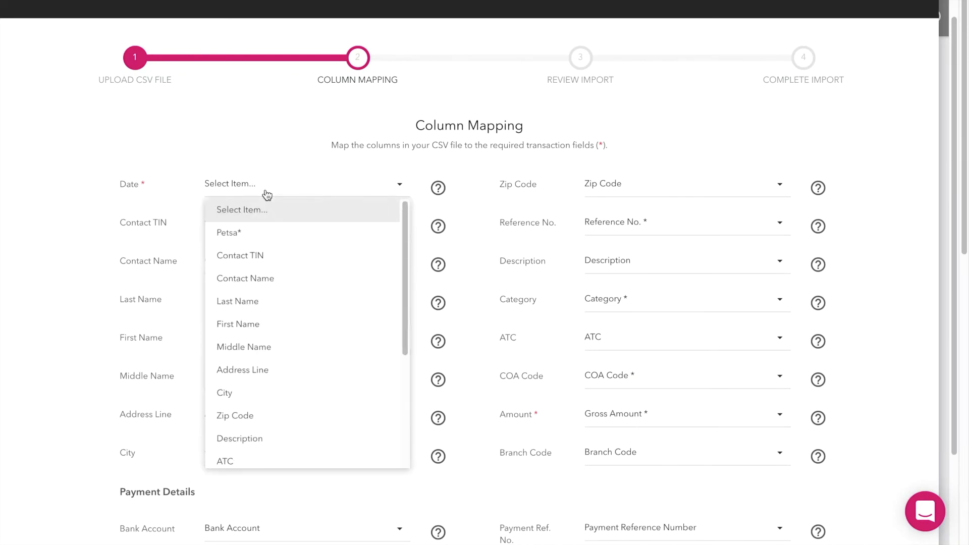
left_click(229, 233)
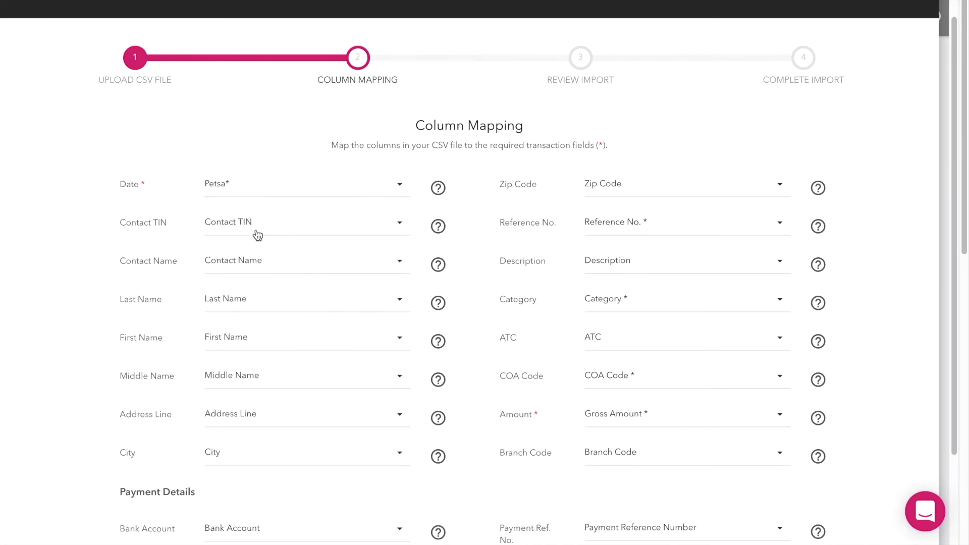
scroll("down", 3)
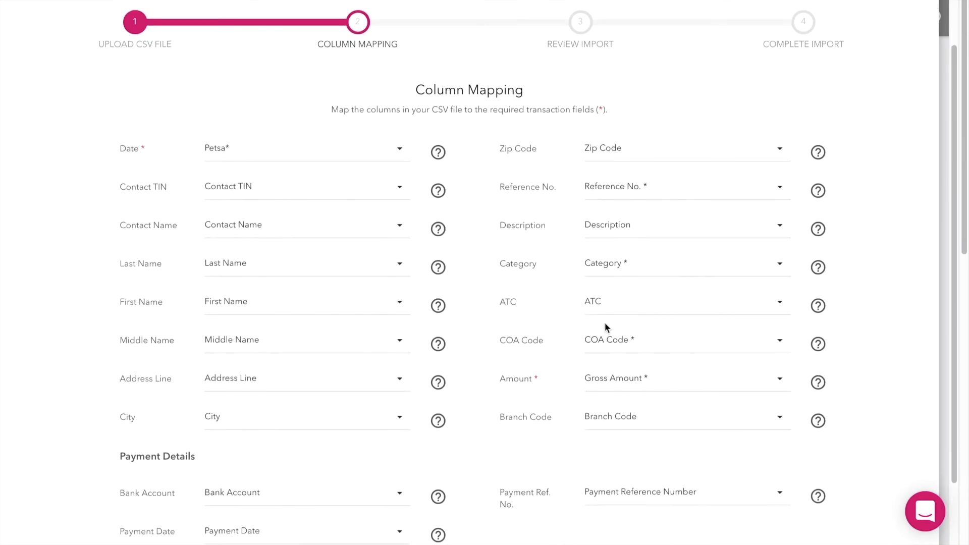
scroll("down", 3)
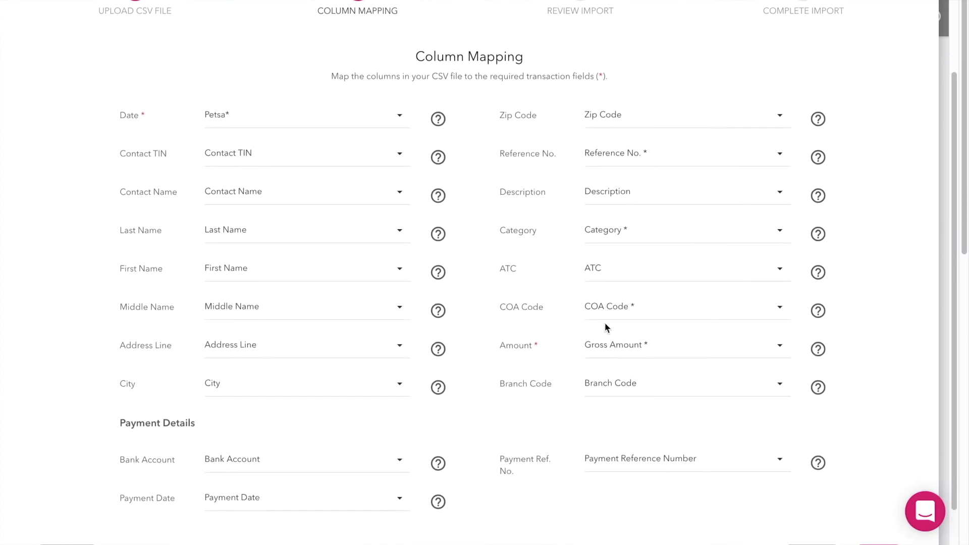
scroll("down", 3)
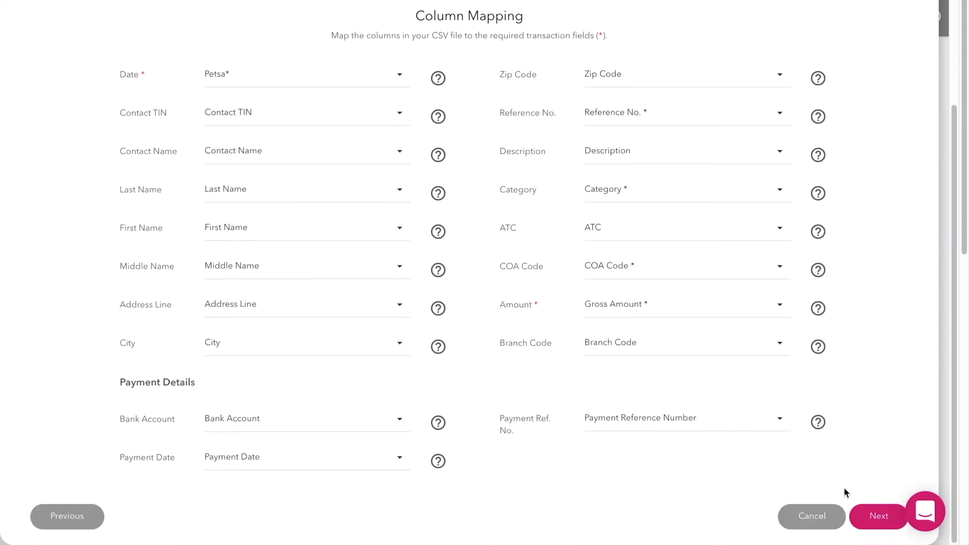
left_click(878, 516)
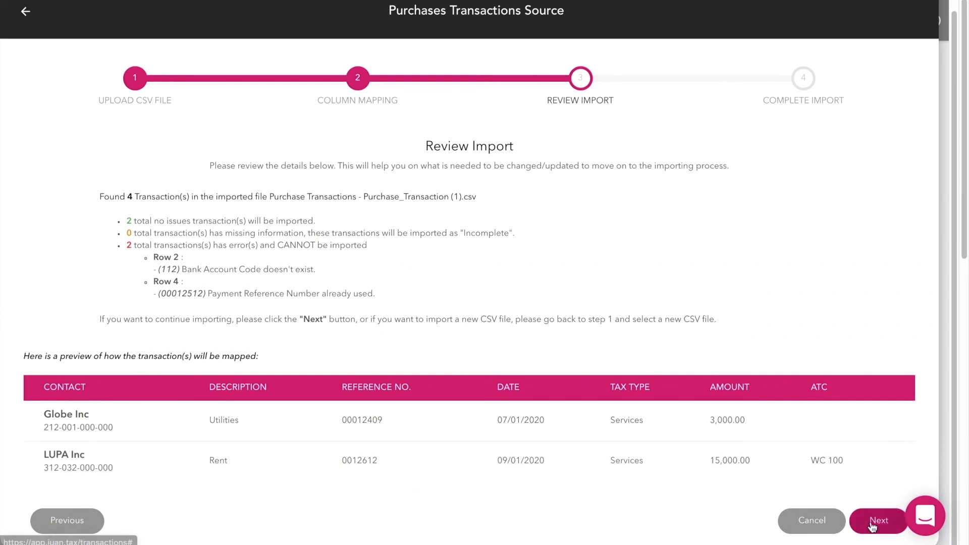
Import the error-free transactions and finish on the Import Successful screen with Done.
left_click(878, 521)
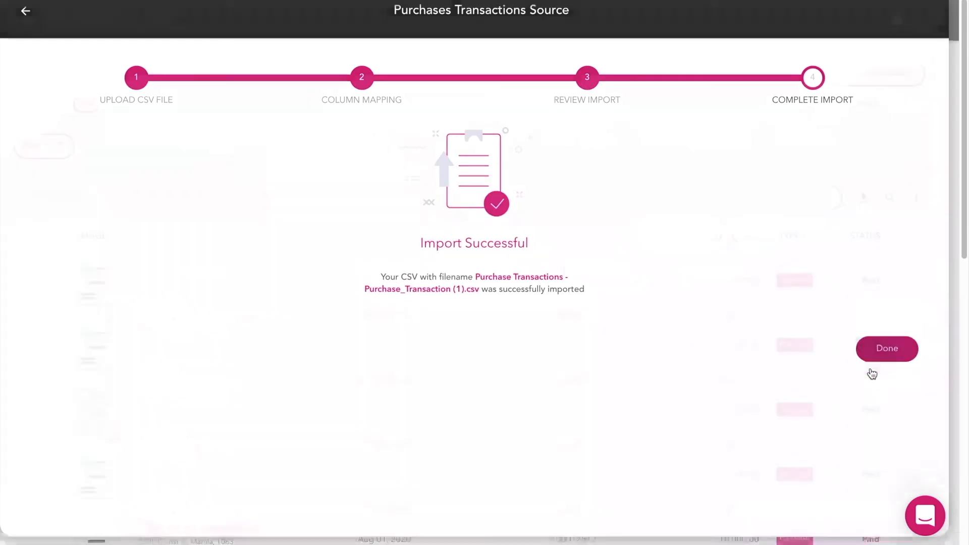
left_click(886, 349)
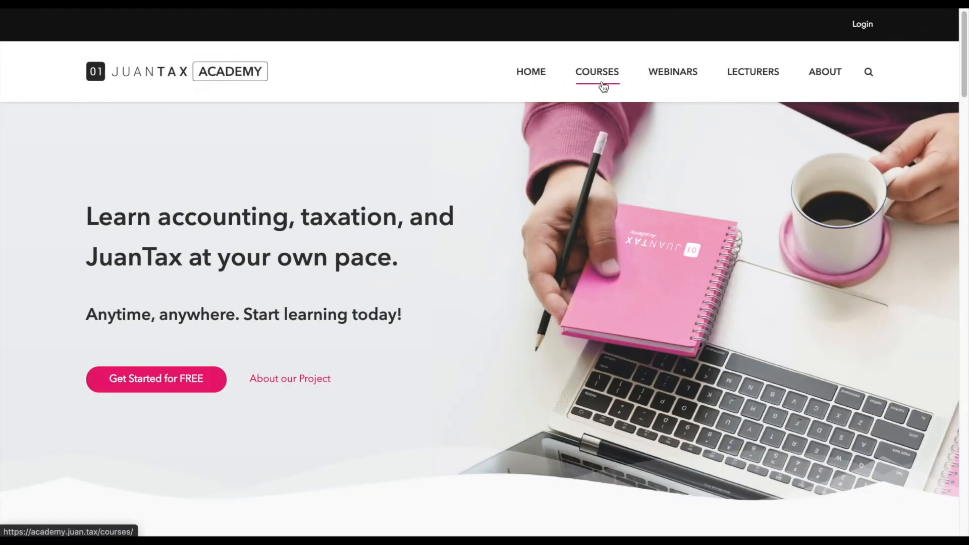
Browse the JuanTax Academy Courses catalogue of free courses.
left_click(597, 72)
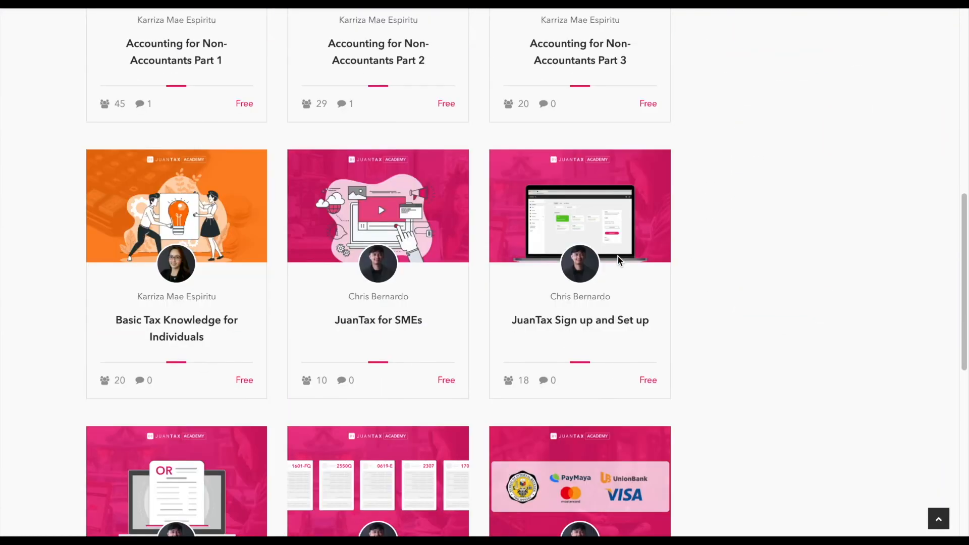
scroll("down", 3)
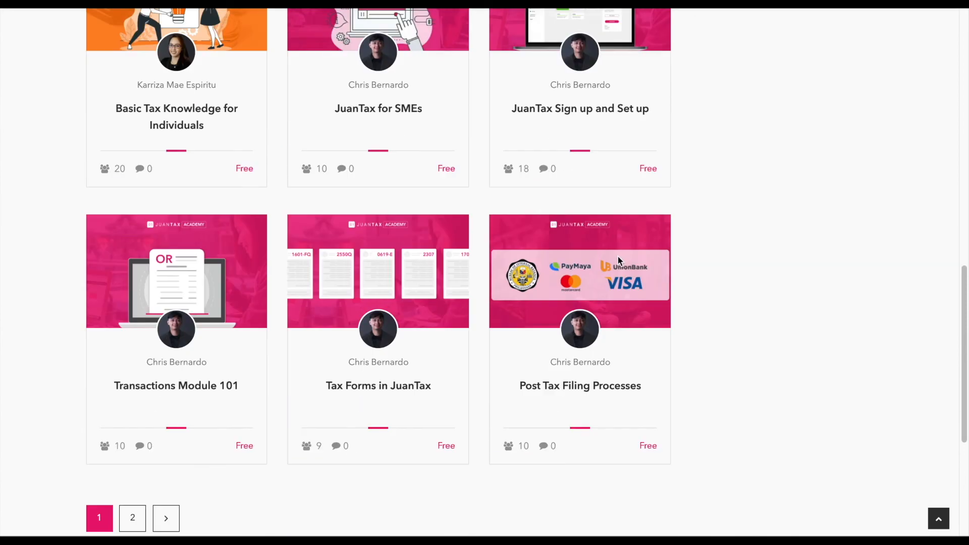